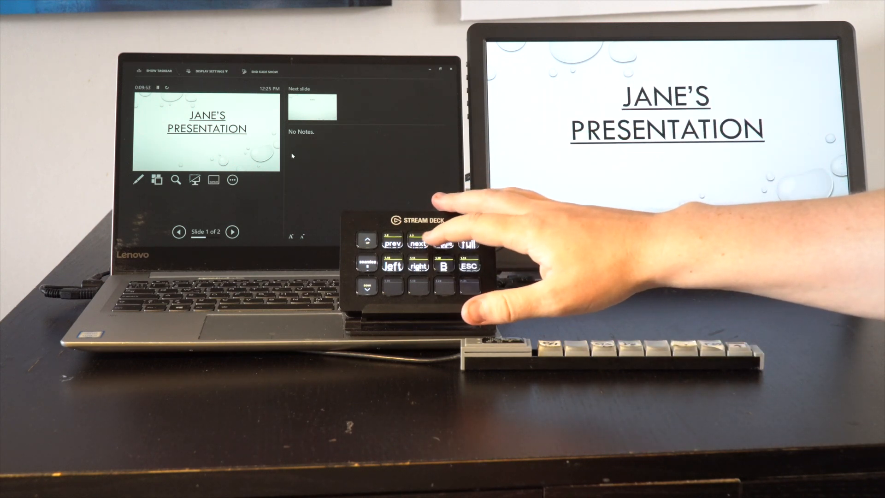
- Bring Pauline's slideshow forward with the Stream Deck switch button, then end it with ESC
click(467, 266)
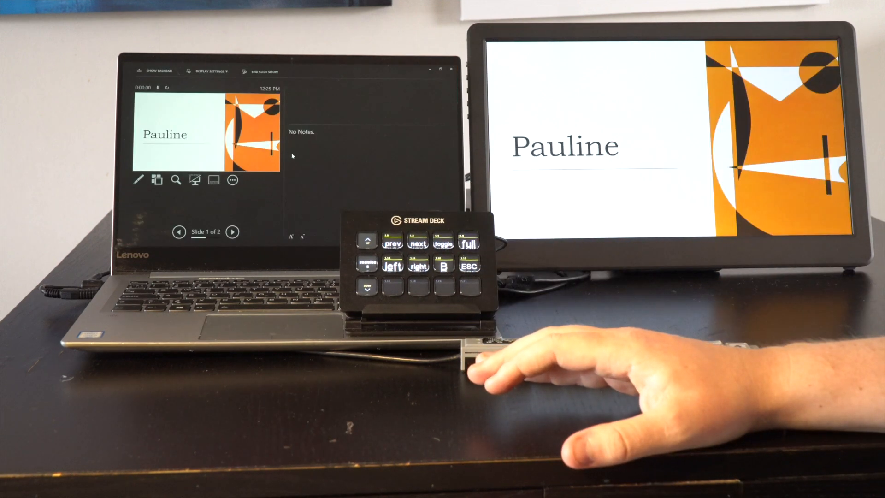
click(418, 243)
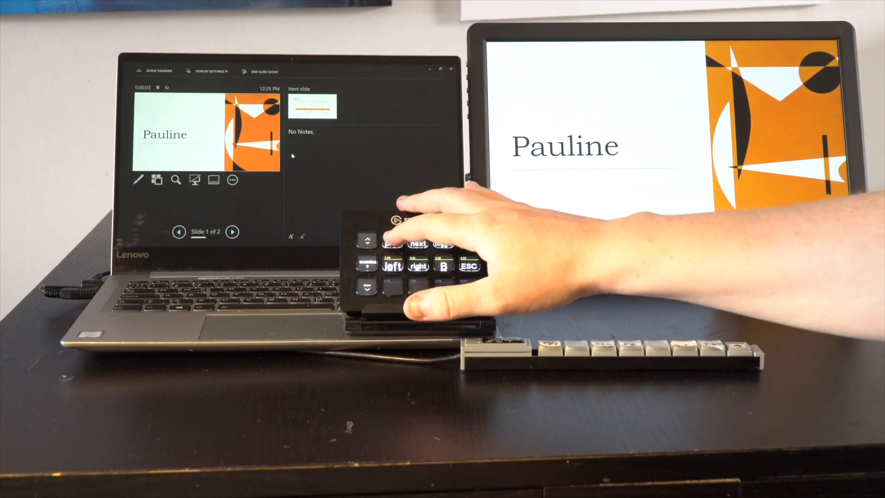
click(470, 266)
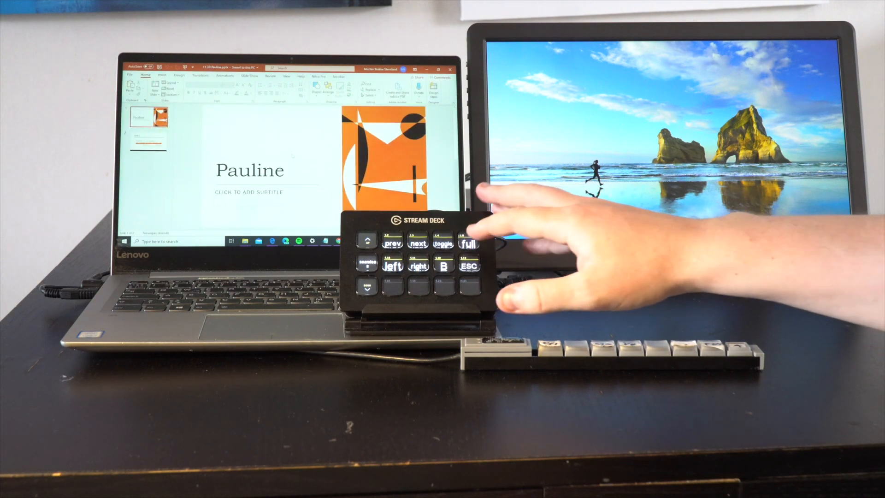
- Start Pauline's slideshow with the full button, exit with ESC, then restart it from slide 1
click(469, 243)
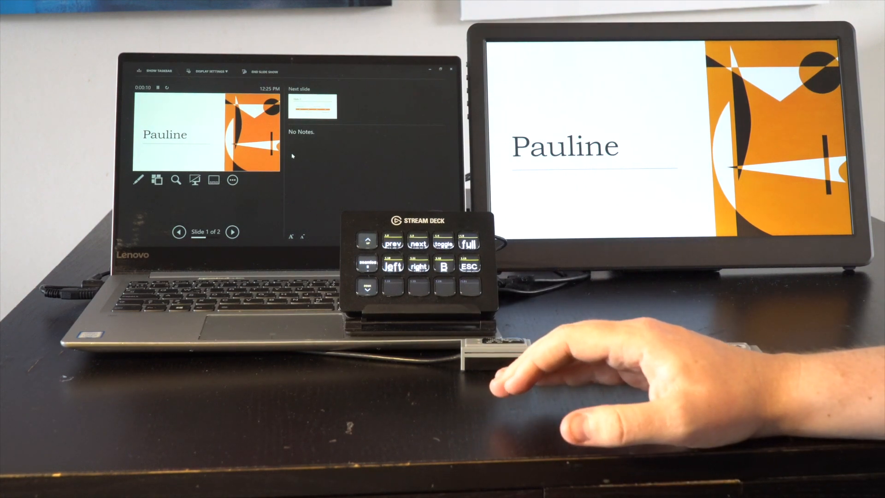
click(443, 266)
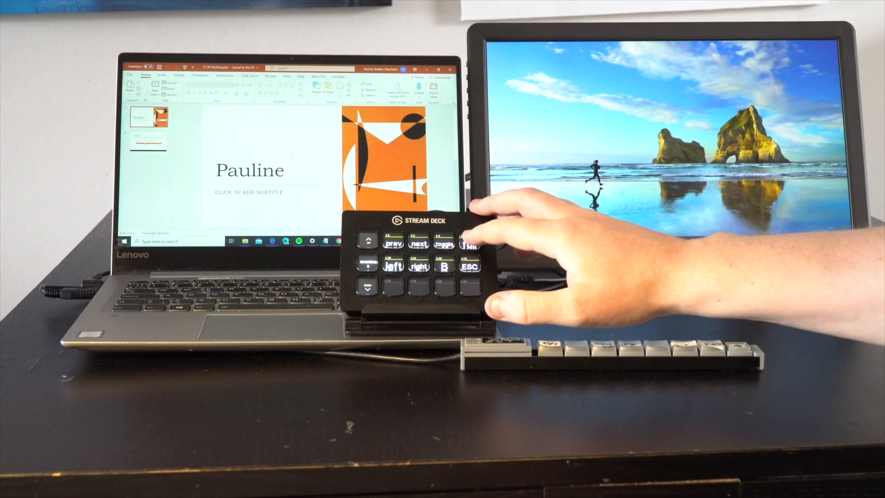
click(468, 243)
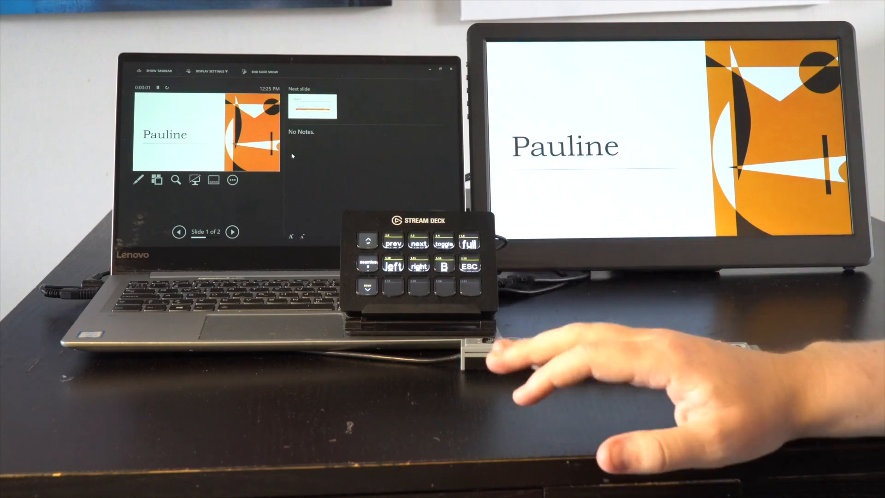